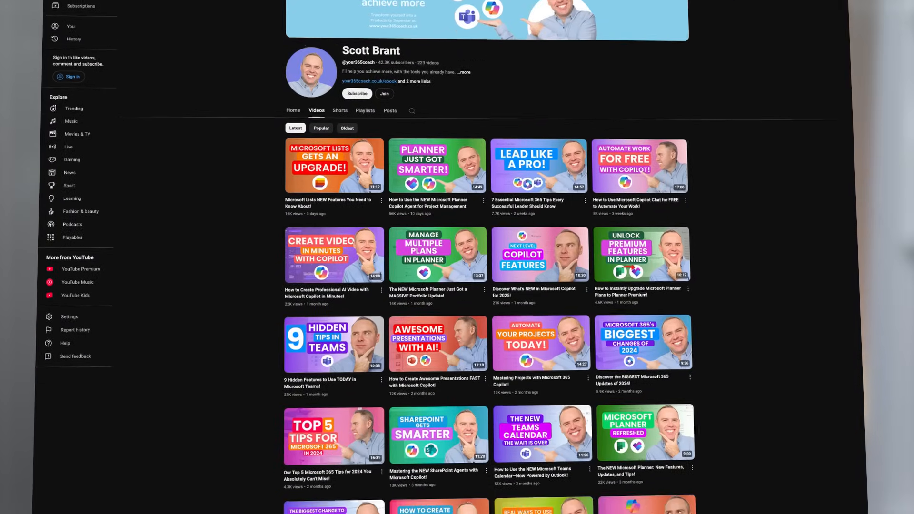
# - Start a new form from the Market research survey featured template
pyautogui.scroll(-3)
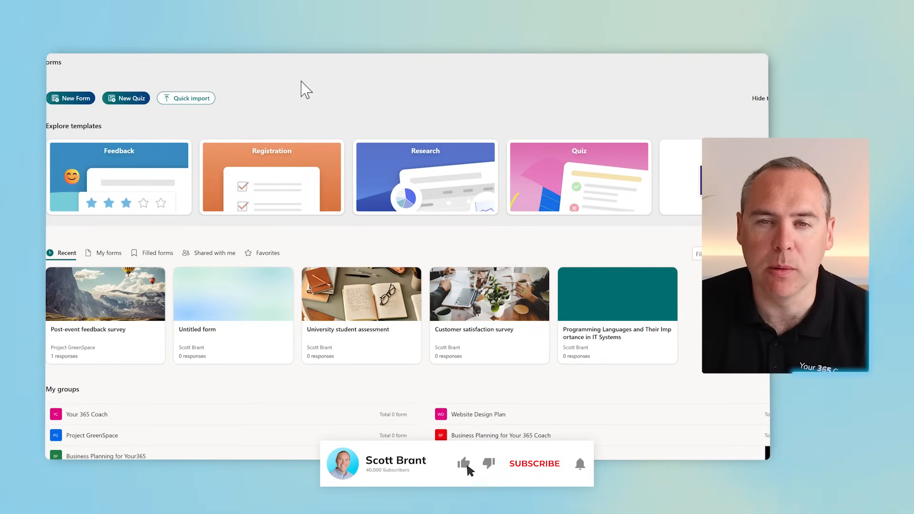
pyautogui.click(533, 464)
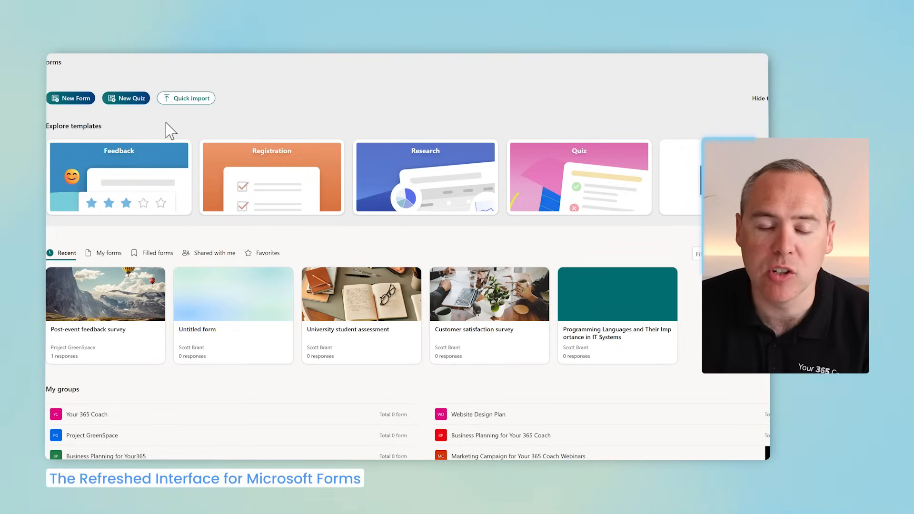
pyautogui.moveTo(609, 178)
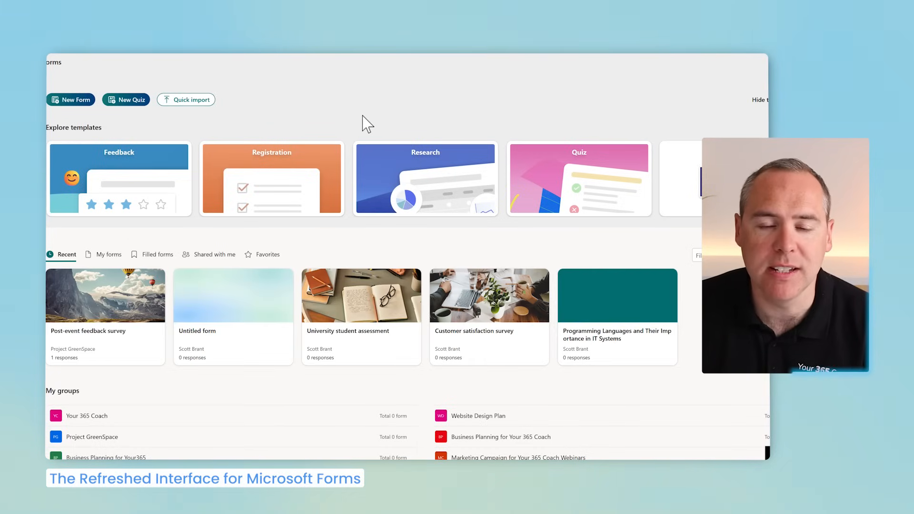
pyautogui.moveTo(396, 162)
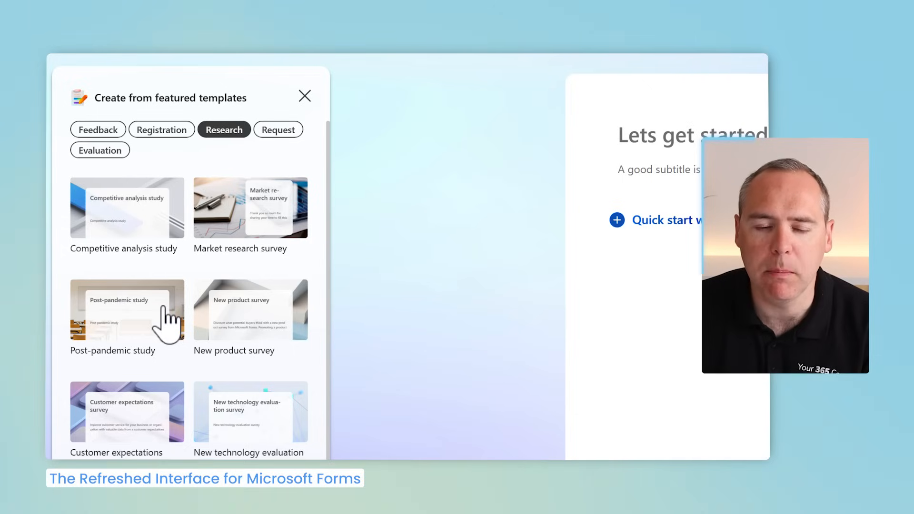
pyautogui.moveTo(265, 228)
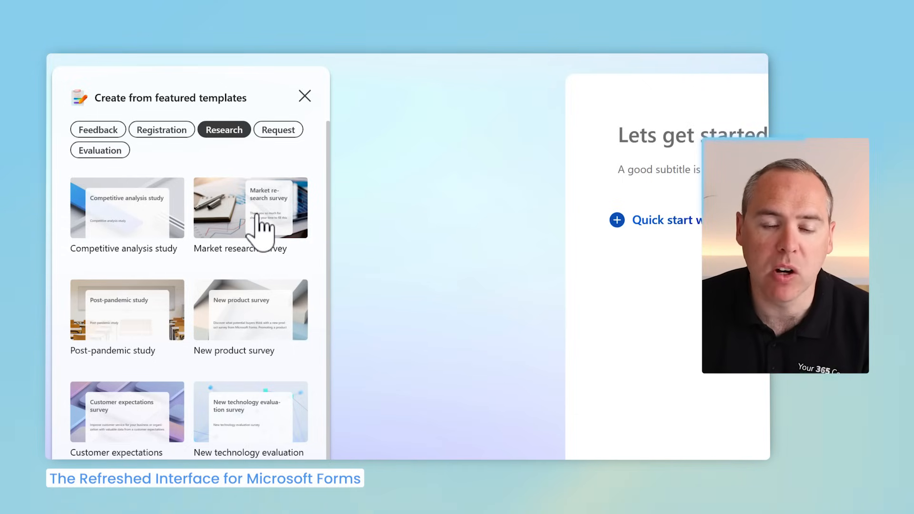
pyautogui.click(249, 207)
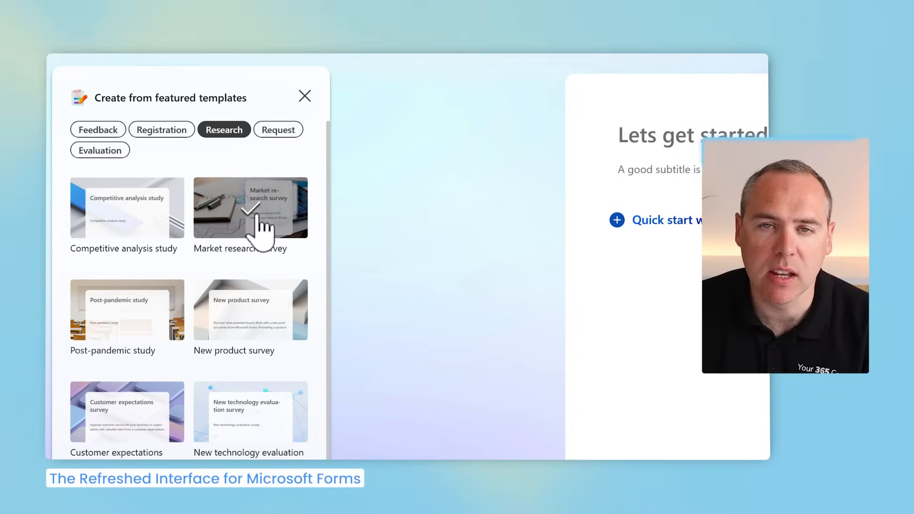
pyautogui.click(249, 207)
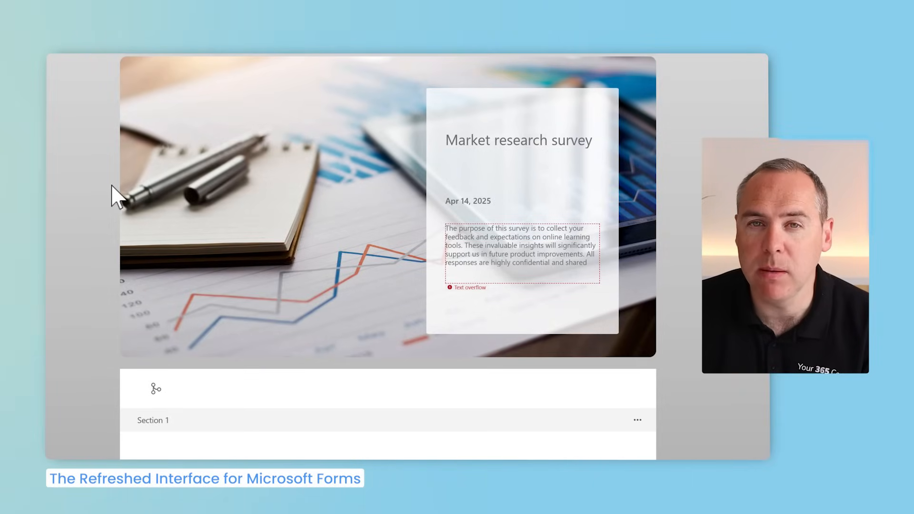
# - Scroll through the template's sections and questions to review them
pyautogui.scroll(-3)
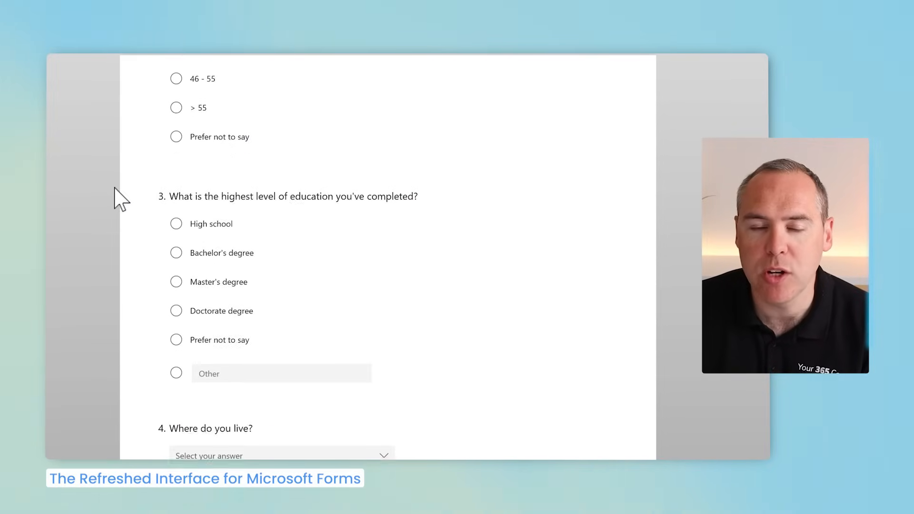
pyautogui.scroll(-3)
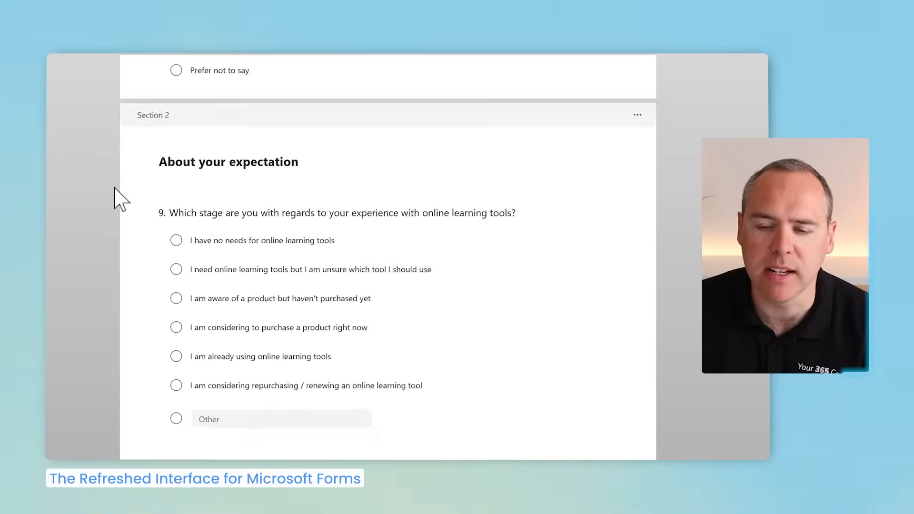
pyautogui.scroll(3)
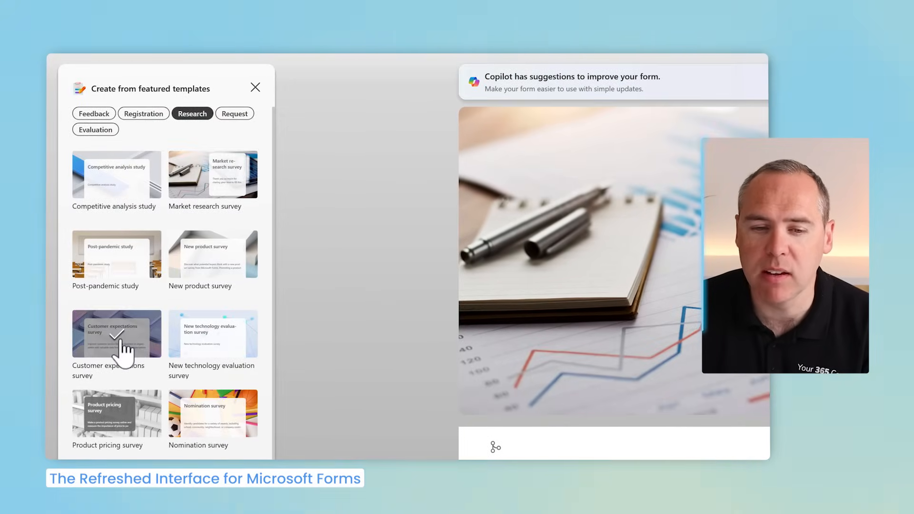
# - Apply the Customer expectations survey template to the new form
pyautogui.click(116, 333)
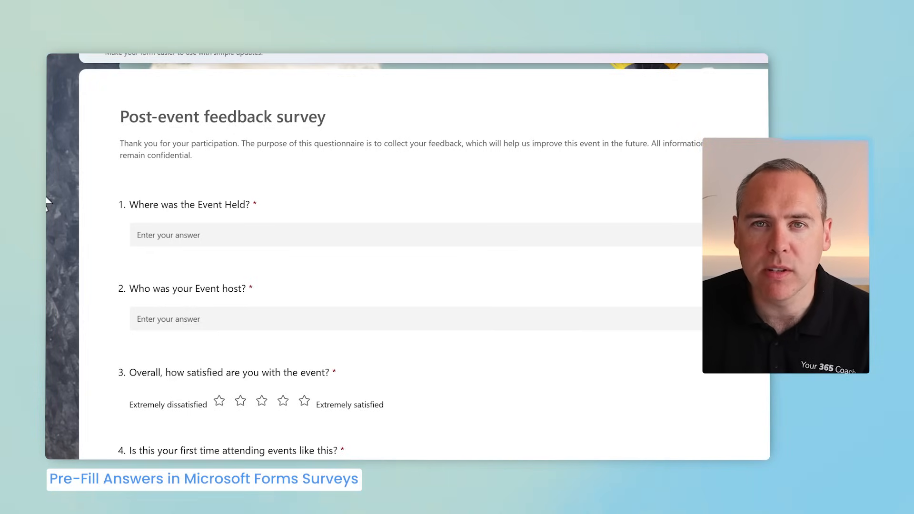
# - Reveal the More options menu of the Post-event feedback survey
pyautogui.click(761, 90)
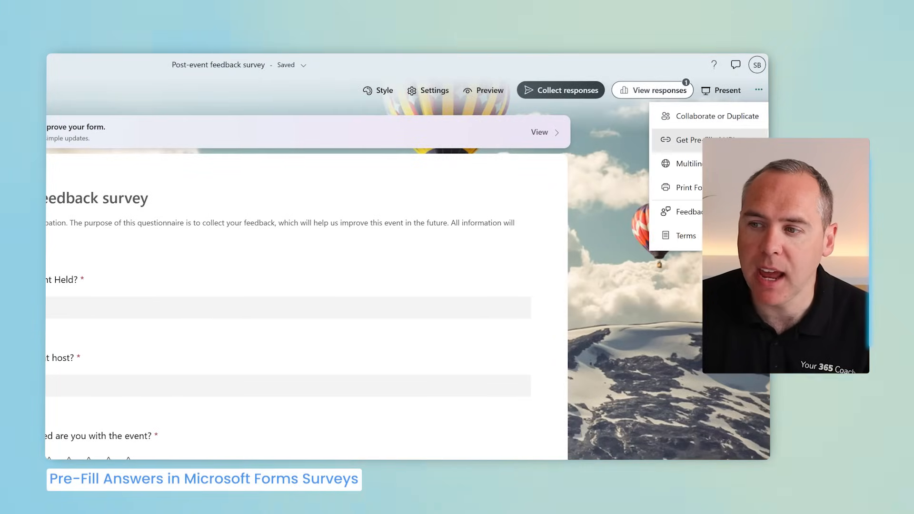
# - Generate and copy a pre-filled link with London as venue and the host answered
pyautogui.click(694, 140)
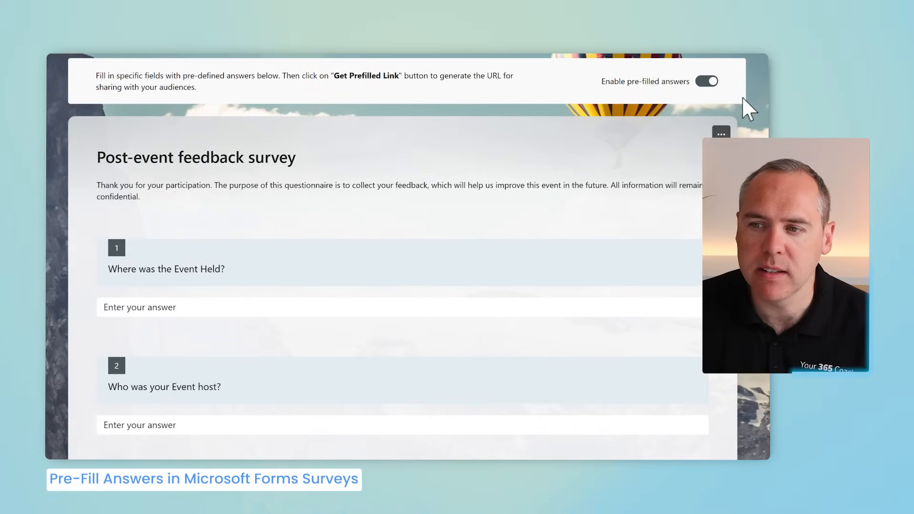
pyautogui.moveTo(666, 104)
pyautogui.write('Alex Wilber')
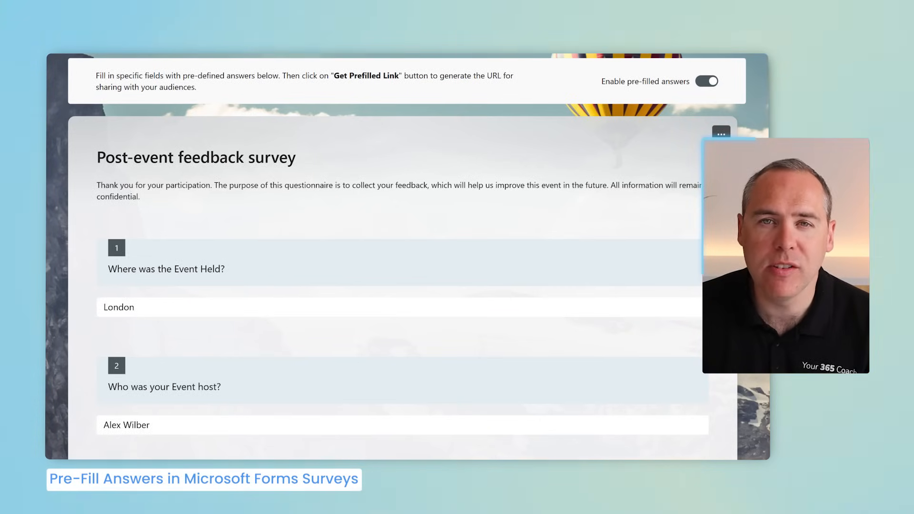
pyautogui.scroll(-3)
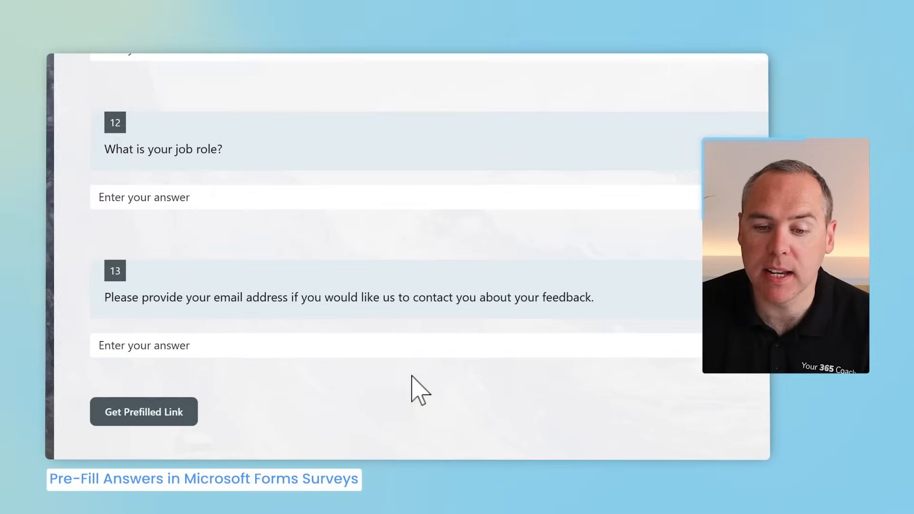
pyautogui.click(144, 411)
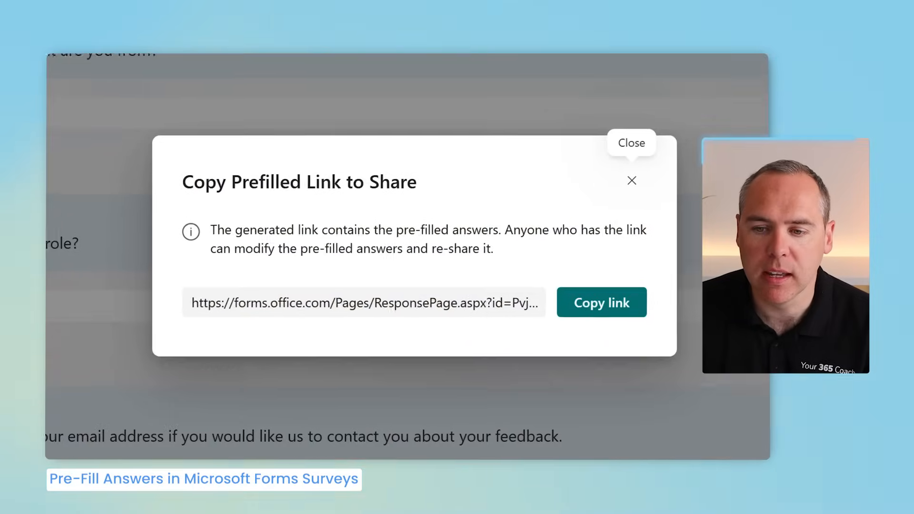
pyautogui.click(601, 301)
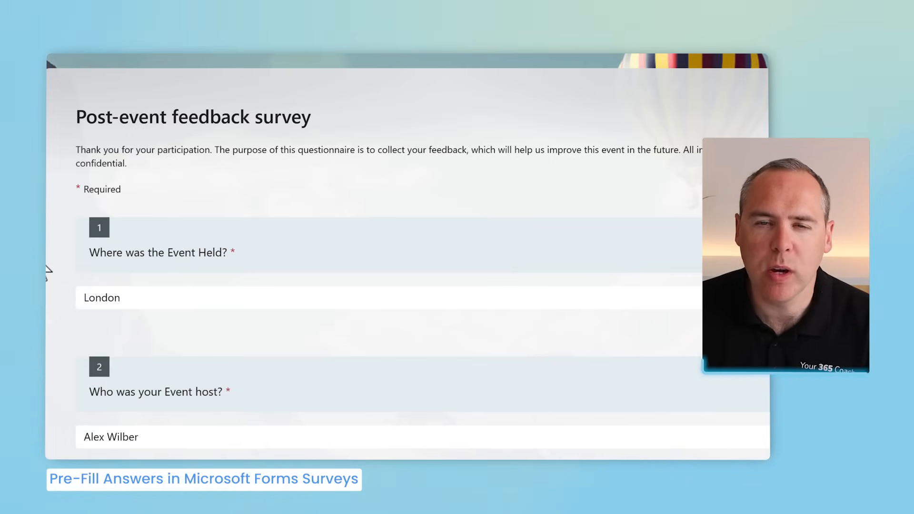
pyautogui.moveTo(219, 256)
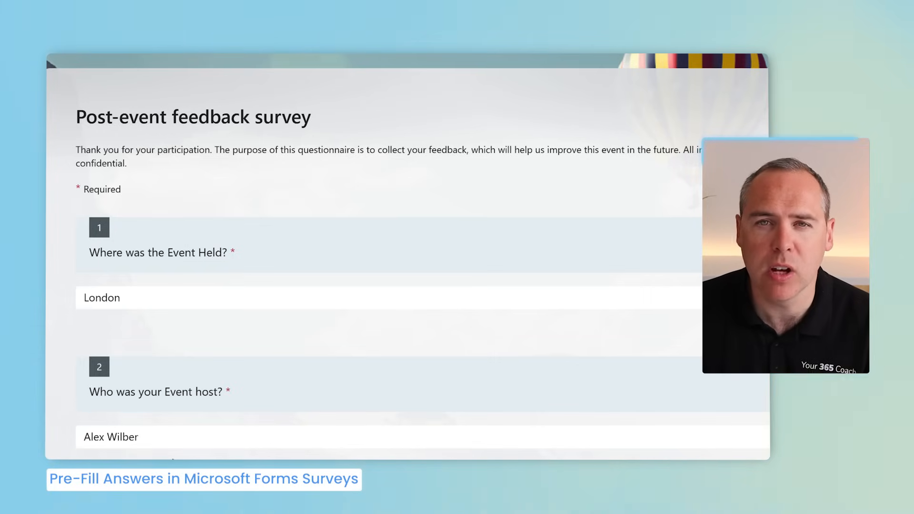
# - Load the pre-filled survey link showing London and the host already entered
pyautogui.doubleClick(110, 437)
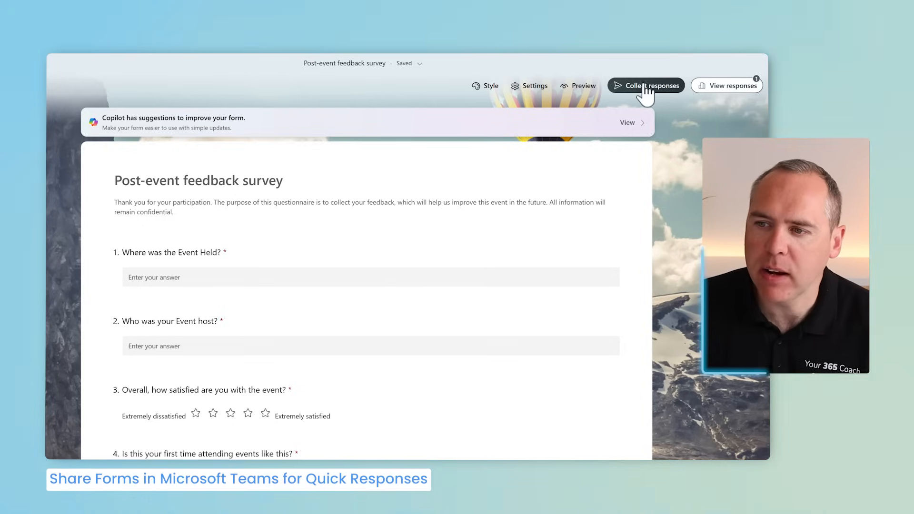
# - Address the invitation to the General channel of Project GreenSpace
pyautogui.click(645, 85)
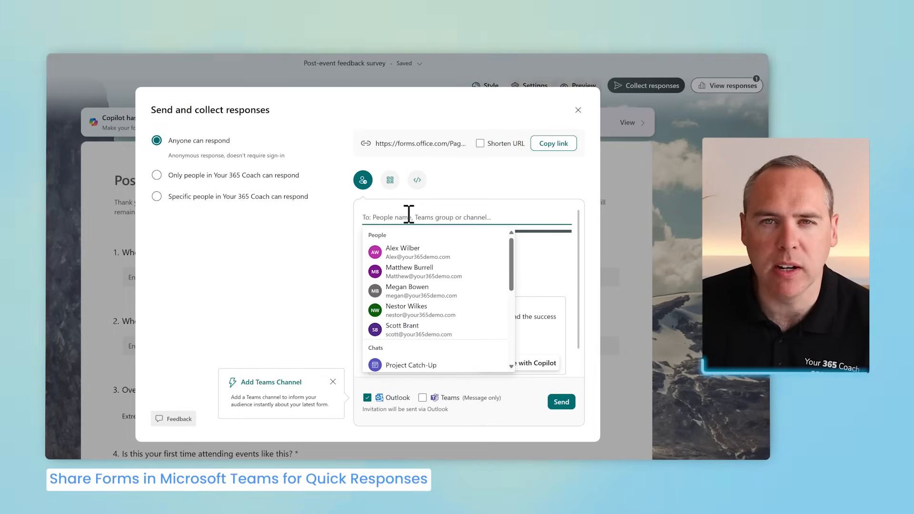
pyautogui.write('p')
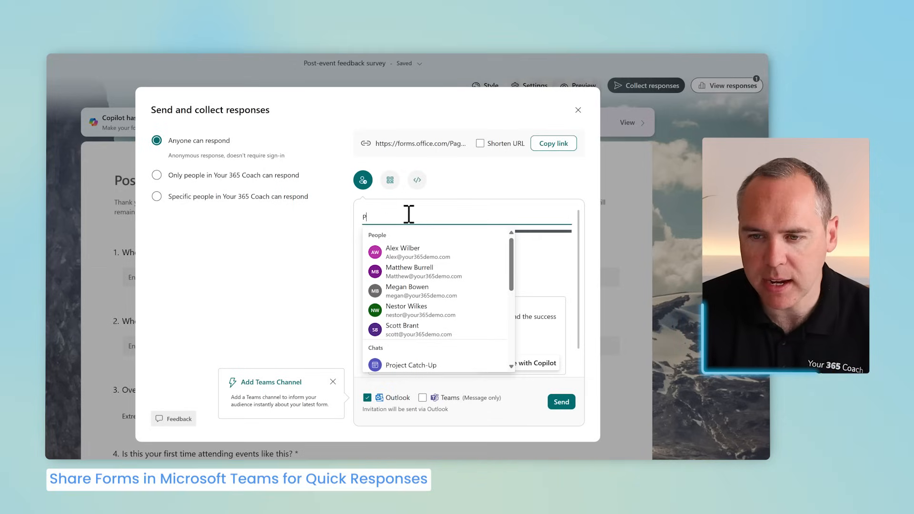
pyautogui.write('Project GreenSpace')
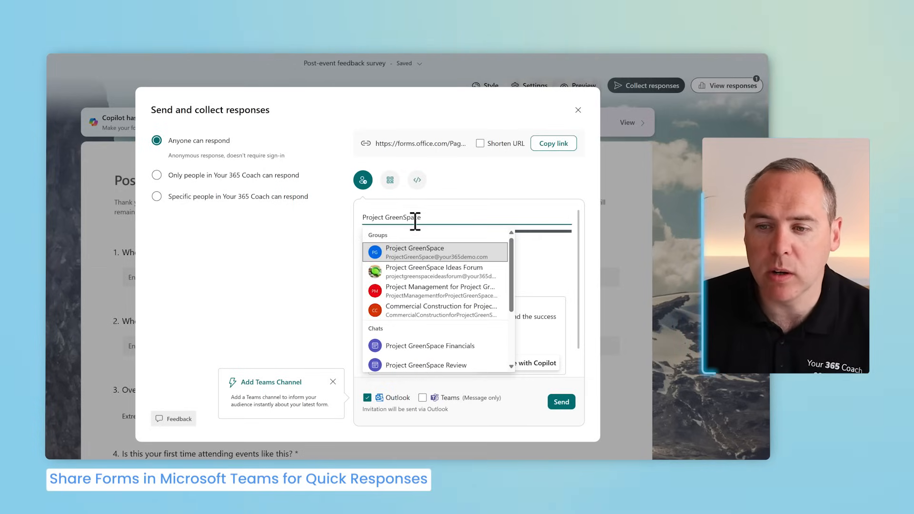
pyautogui.scroll(-3)
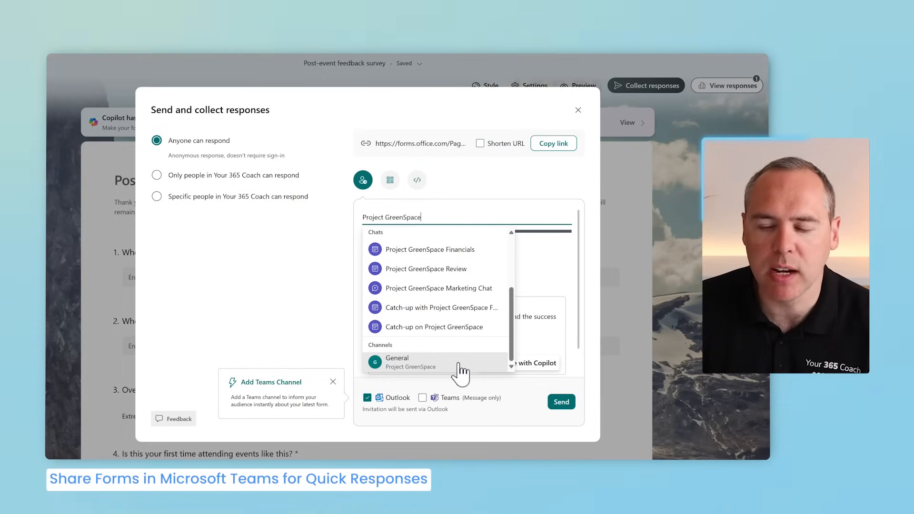
pyautogui.click(396, 361)
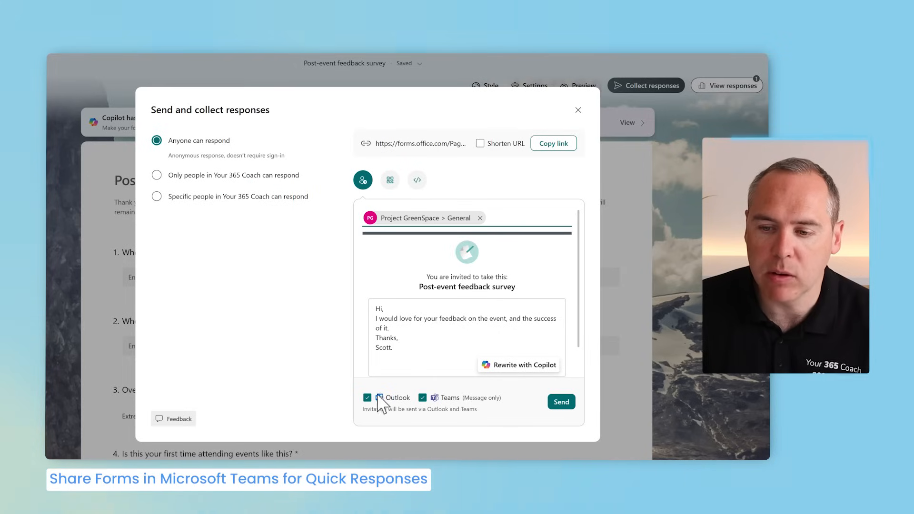
# - Send the invitation through Teams only, with Outlook email unchecked
pyautogui.click(367, 398)
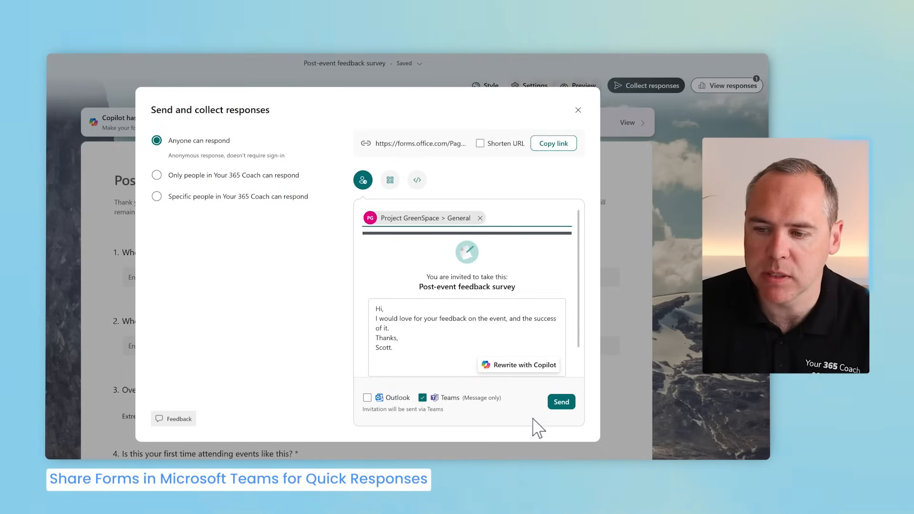
pyautogui.click(559, 401)
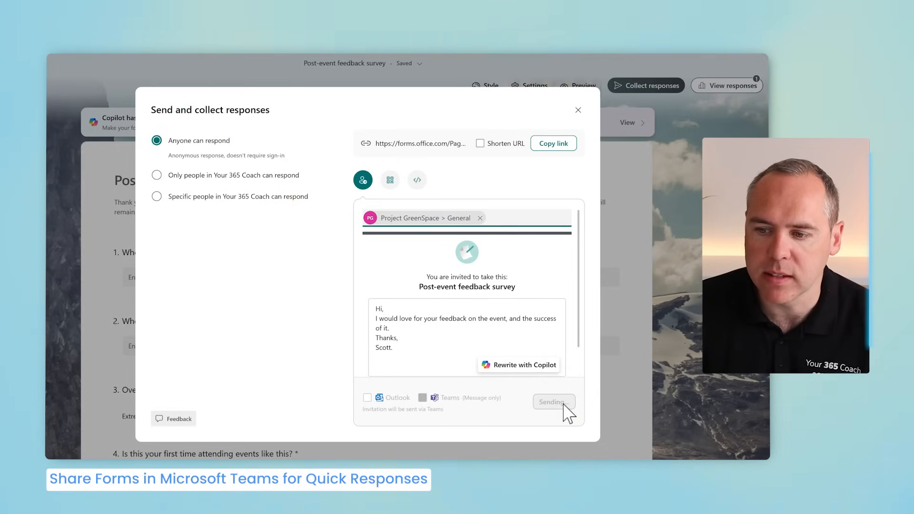
pyautogui.click(552, 401)
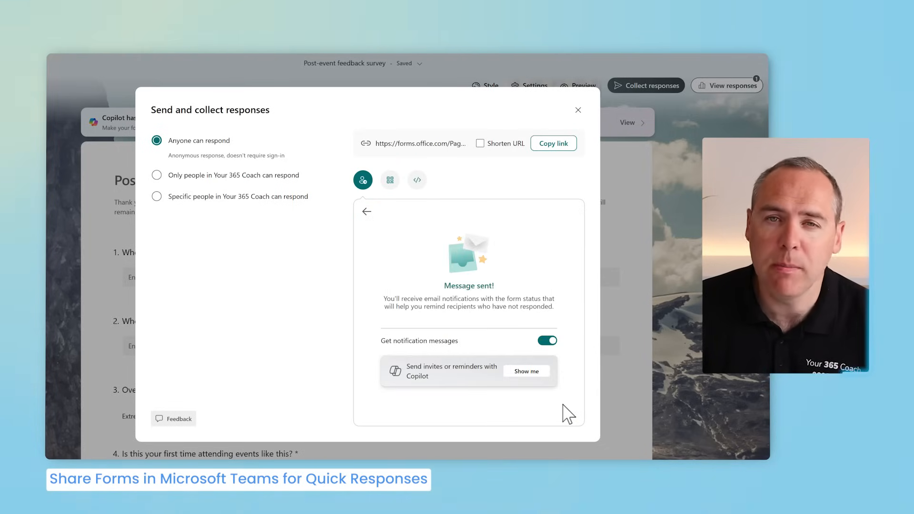
pyautogui.click(578, 111)
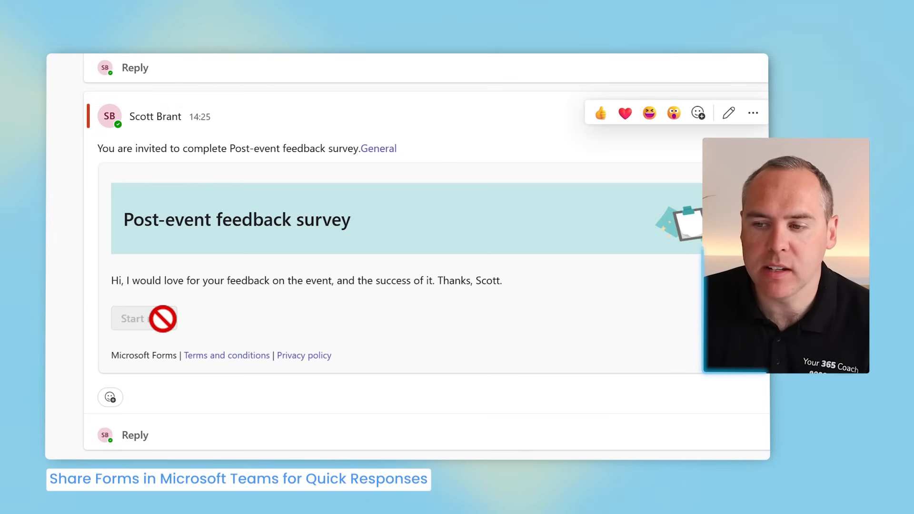
pyautogui.moveTo(143, 317)
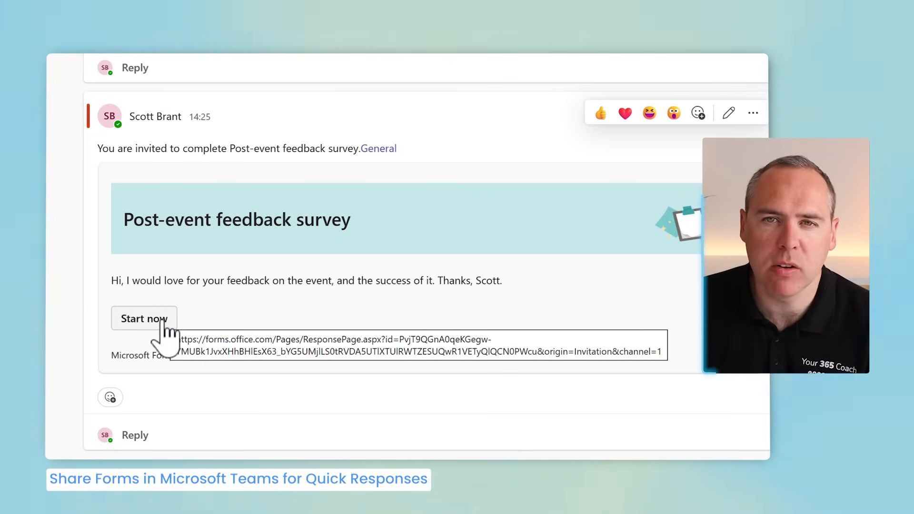
# - Start the Post-event feedback survey from its Teams channel post
pyautogui.click(144, 318)
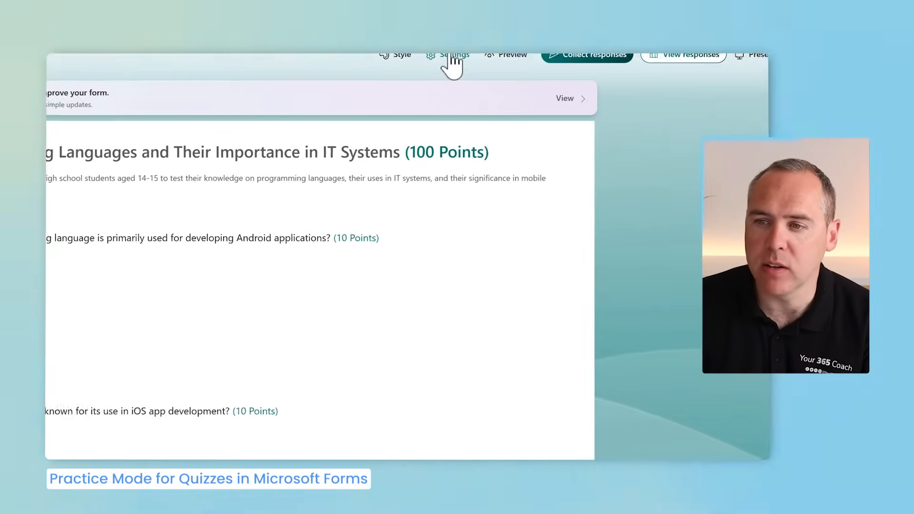
# - Enable Practice mode in the quiz settings and preview the quiz
pyautogui.click(454, 55)
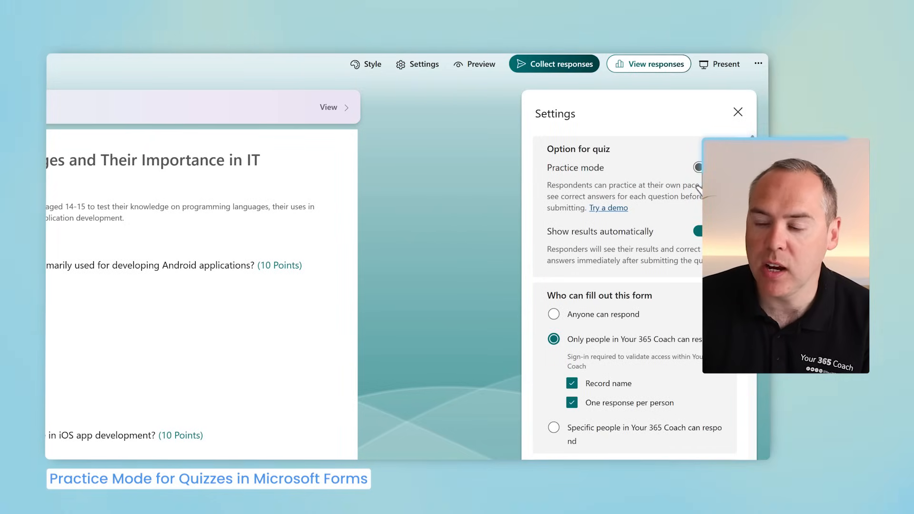
pyautogui.click(698, 167)
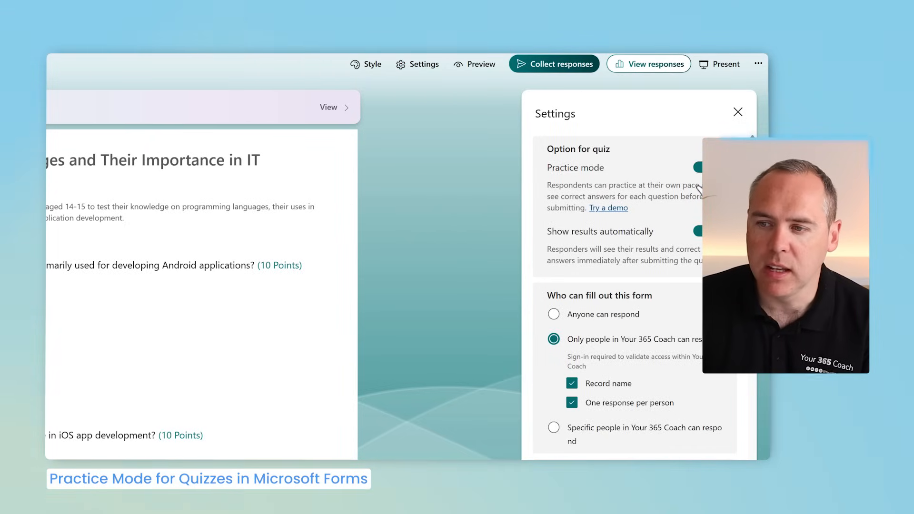
pyautogui.click(737, 112)
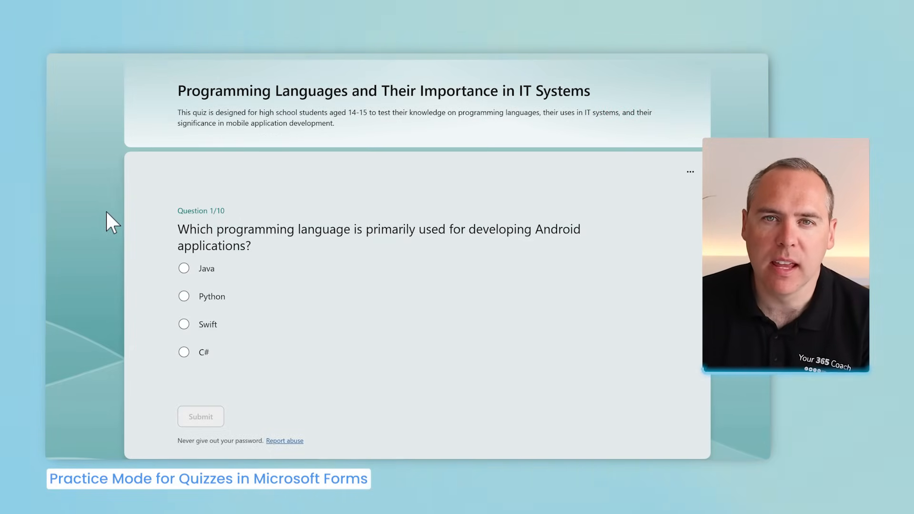
pyautogui.moveTo(210, 303)
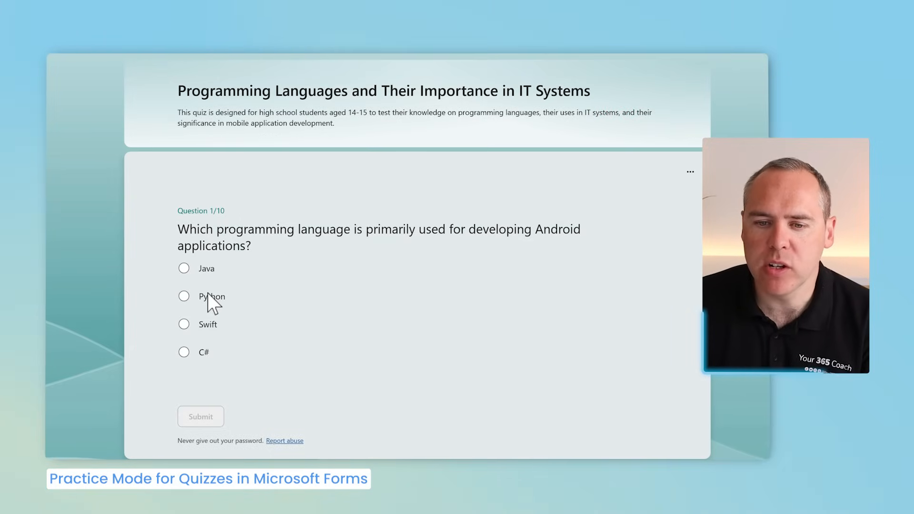
# - Answer Java for the Android question (after first picking Python) and submit it
pyautogui.click(183, 296)
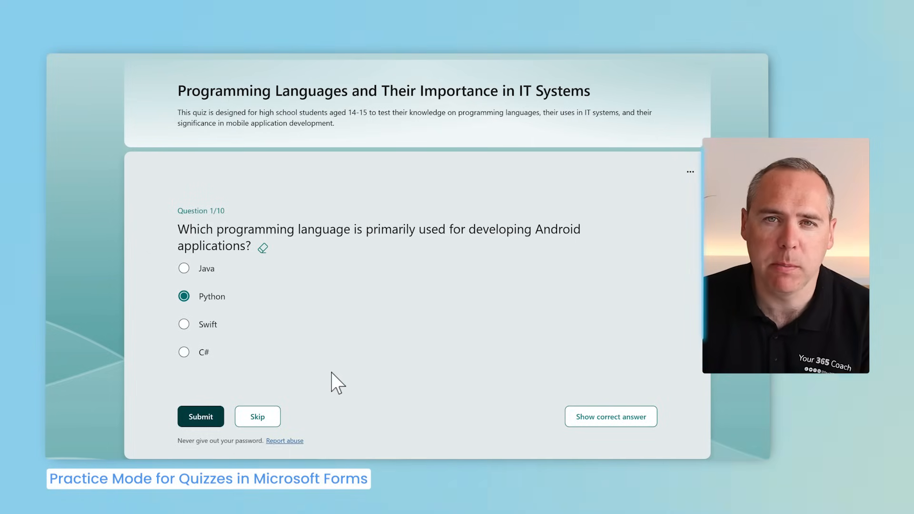
pyautogui.moveTo(239, 317)
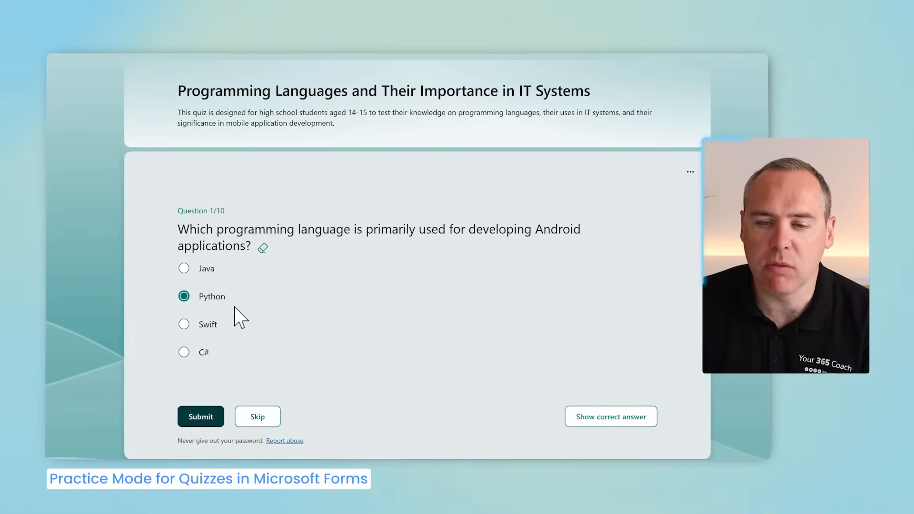
pyautogui.moveTo(542, 338)
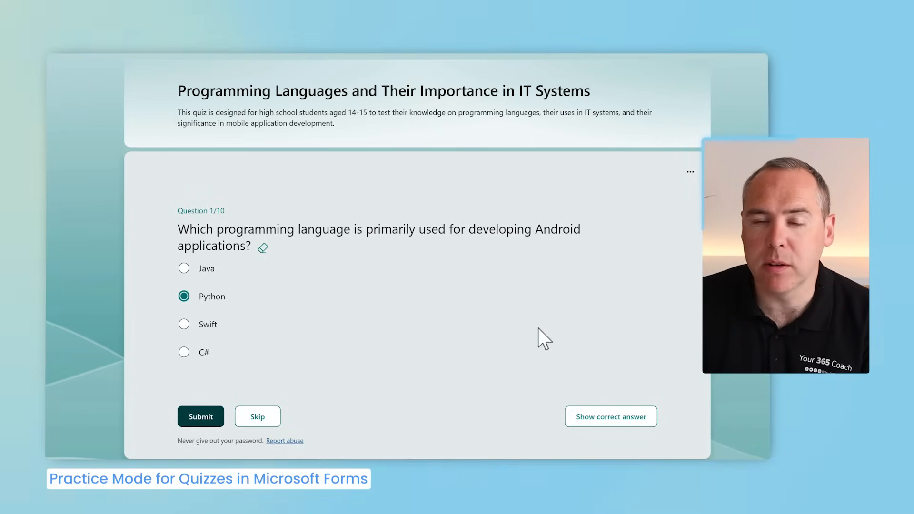
pyautogui.moveTo(420, 313)
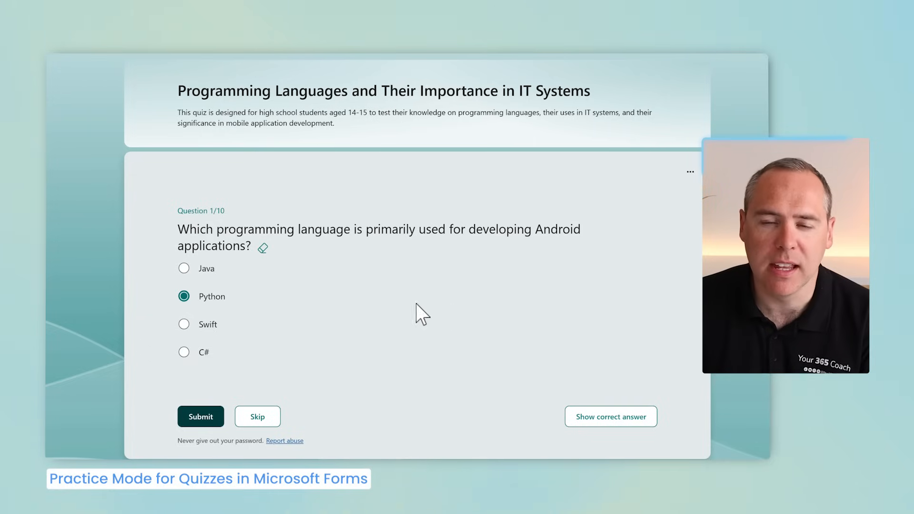
pyautogui.click(184, 268)
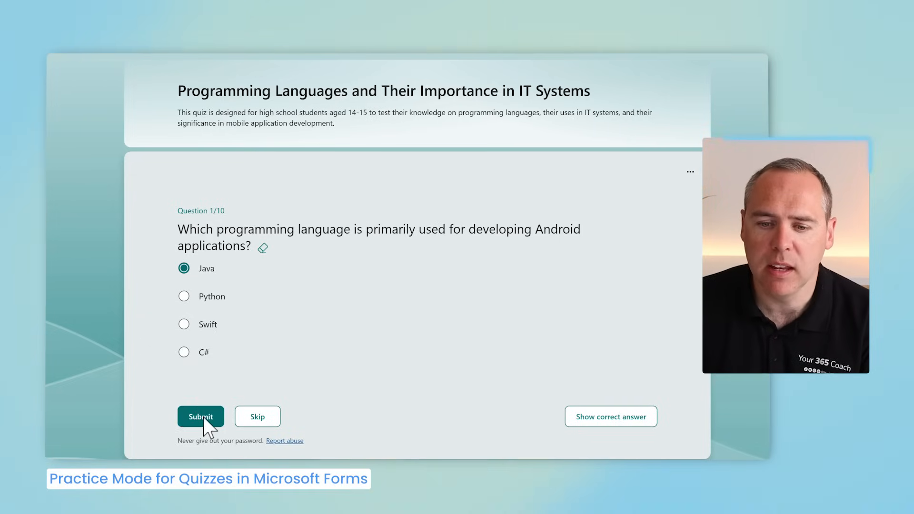
pyautogui.click(201, 416)
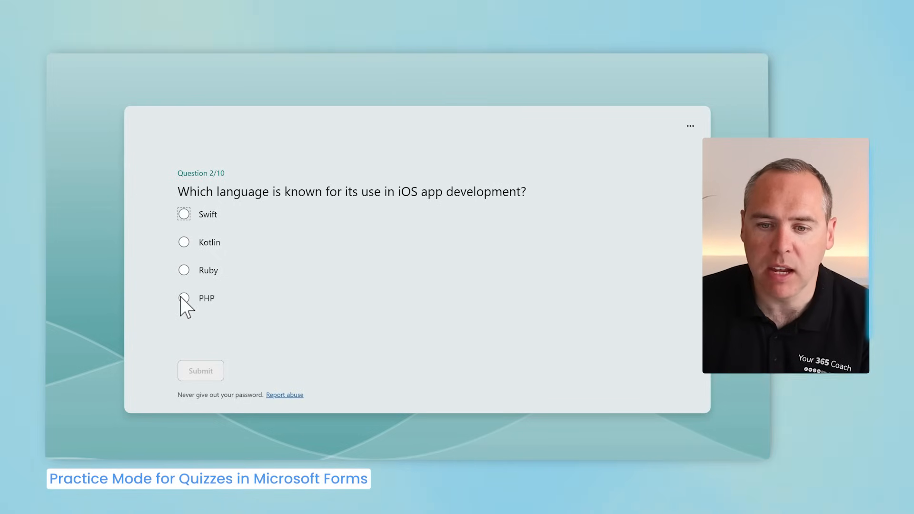
# - Answer PHP for the iOS question, then show Swift as the correct answer
pyautogui.click(184, 298)
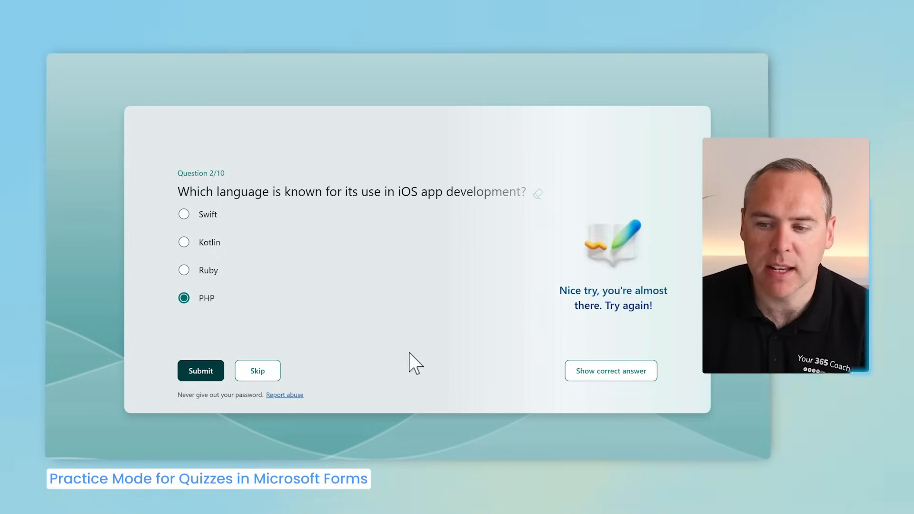
pyautogui.click(610, 370)
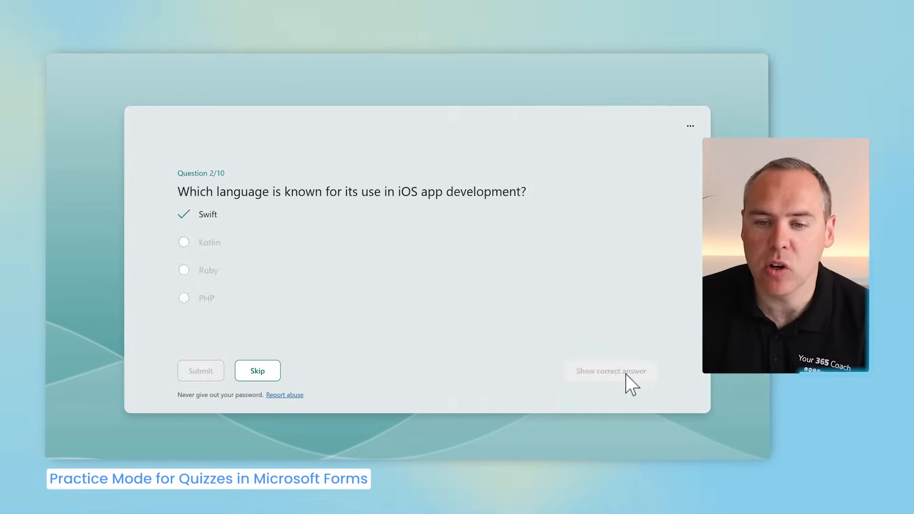
pyautogui.moveTo(373, 288)
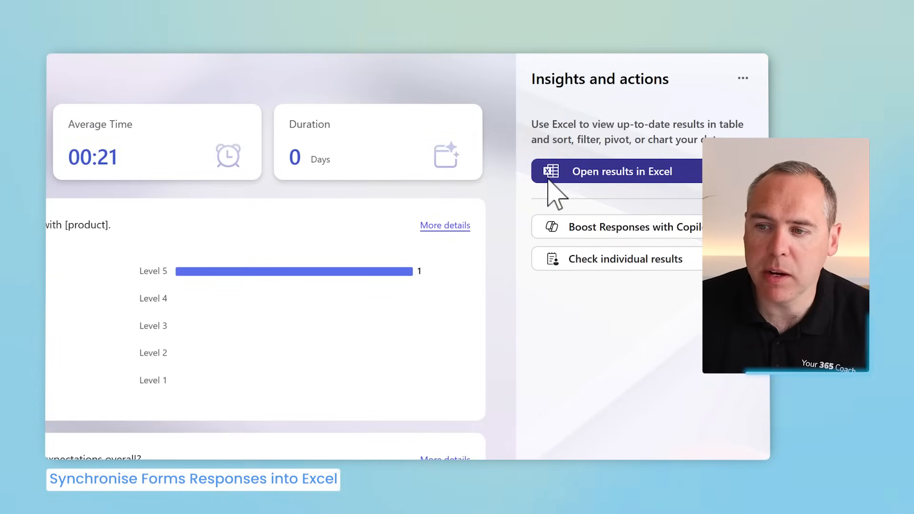
# - Open the Customer Expectations Survey results in a synced Excel for the web workbook
pyautogui.click(621, 170)
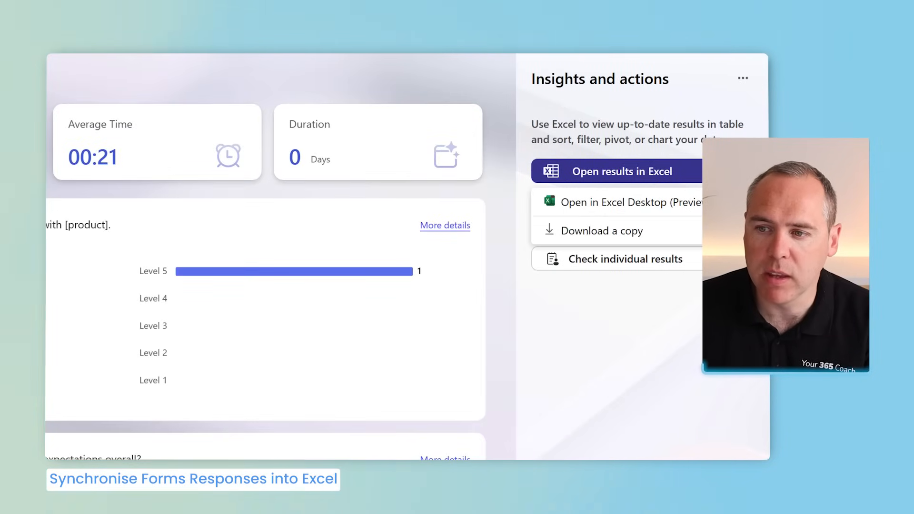
pyautogui.click(621, 171)
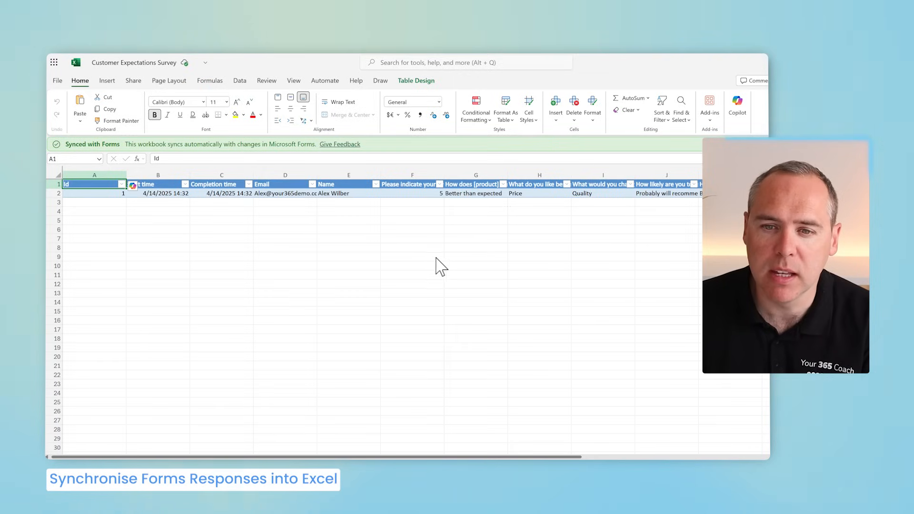
pyautogui.moveTo(129, 208)
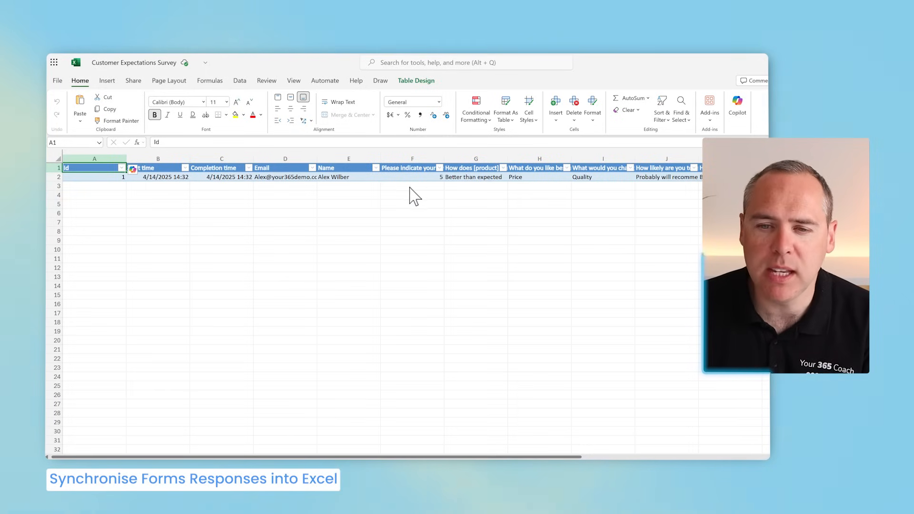
pyautogui.moveTo(370, 201)
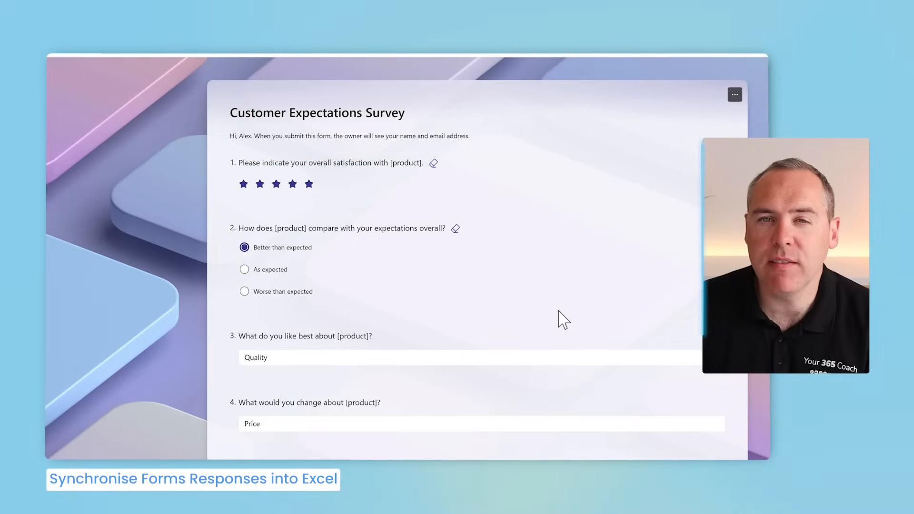
# - Submit the filled-in survey so a second response row lands in the synced workbook
pyautogui.scroll(-3)
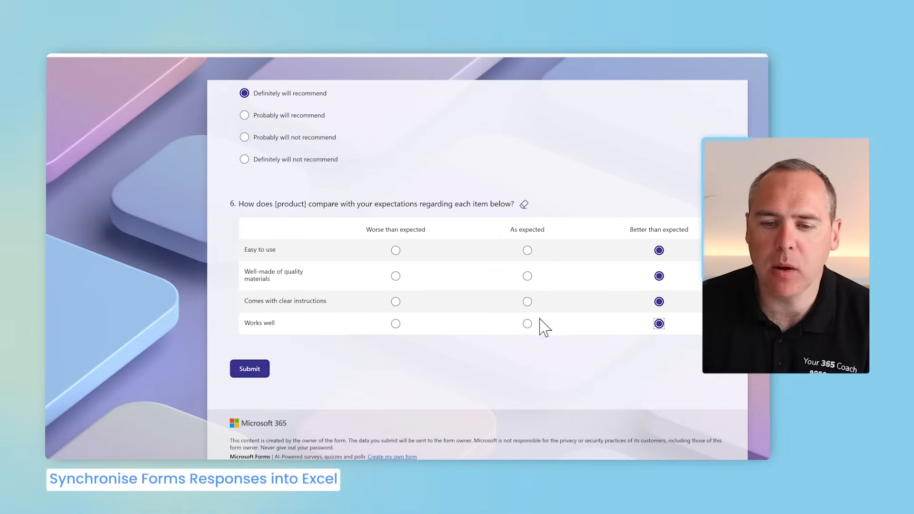
pyautogui.click(249, 368)
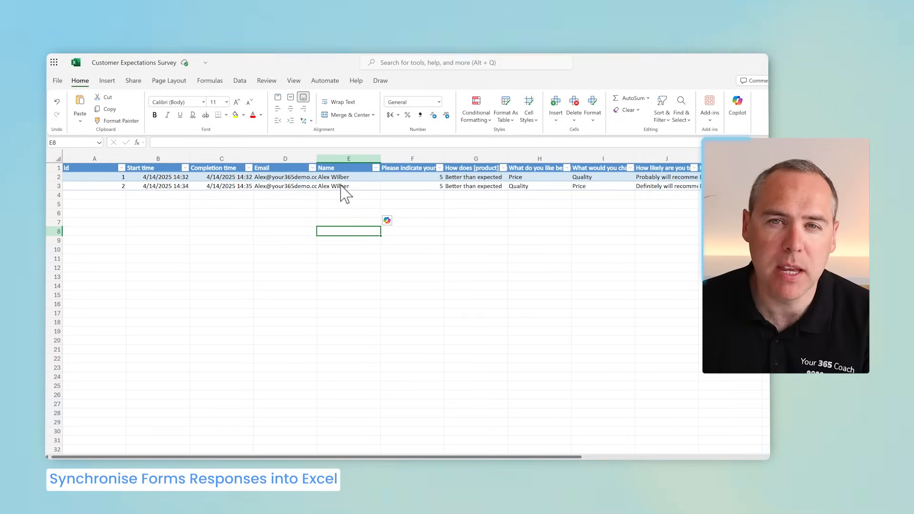
pyautogui.moveTo(338, 206)
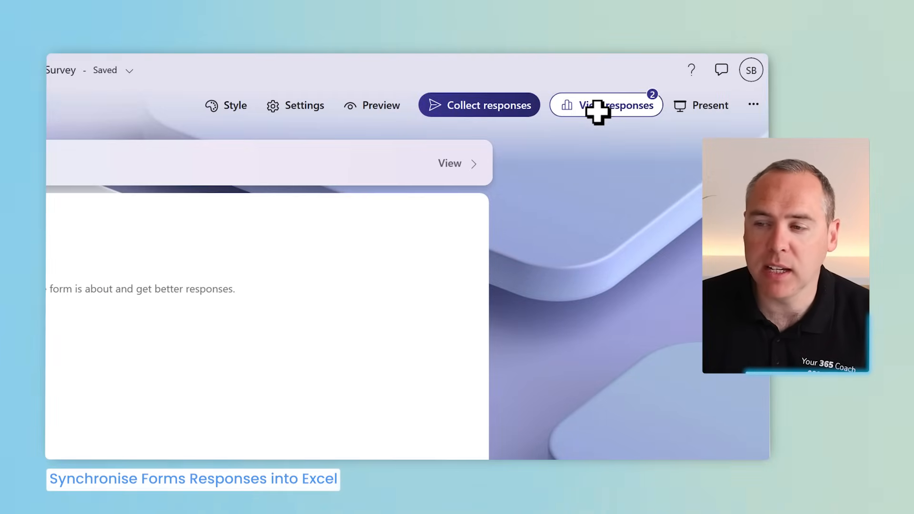
# - View the responses summary, now showing two responses linked to the Excel workbook
pyautogui.click(605, 105)
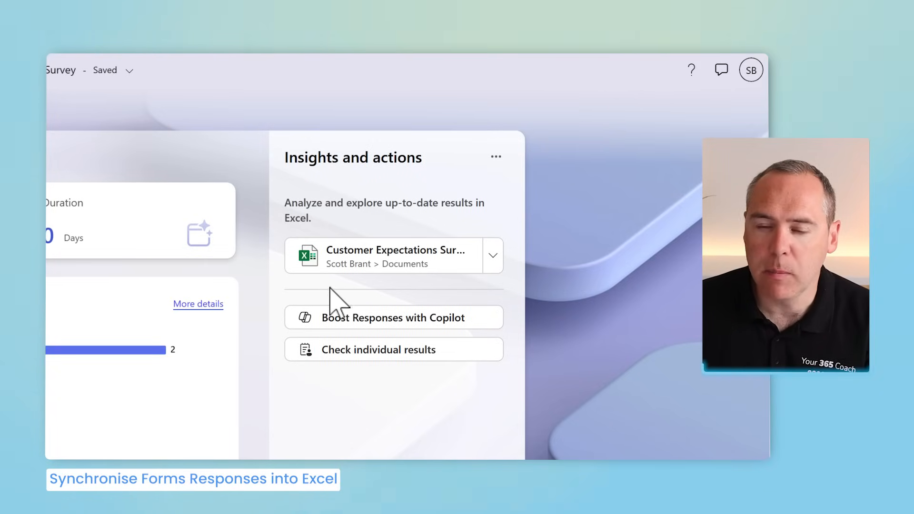
pyautogui.moveTo(285, 282)
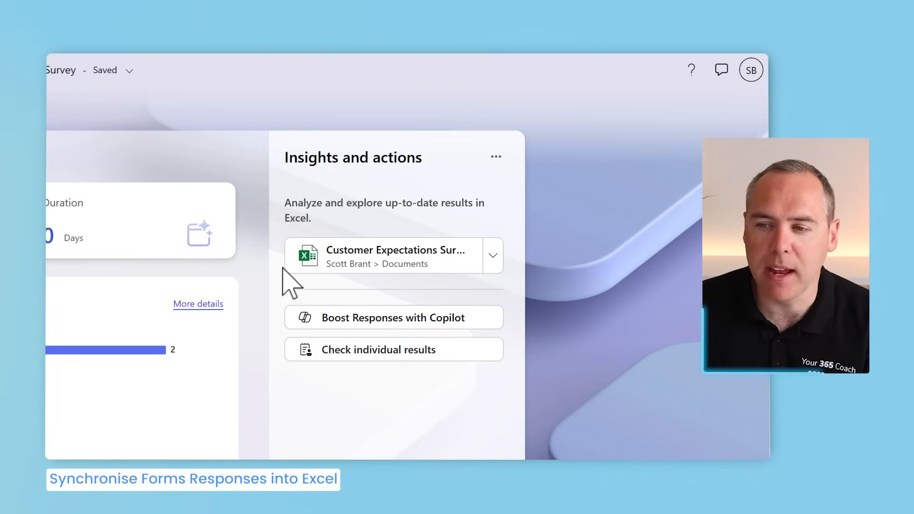
pyautogui.moveTo(415, 307)
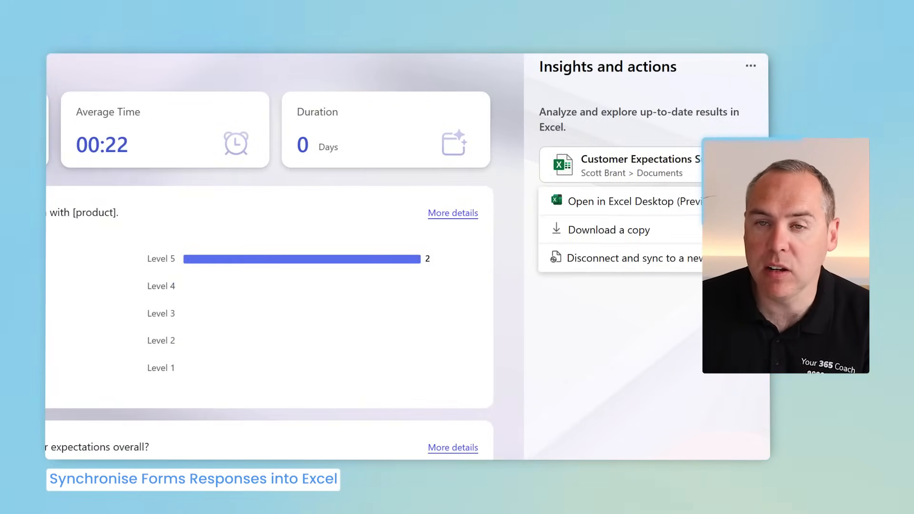
pyautogui.moveTo(687, 283)
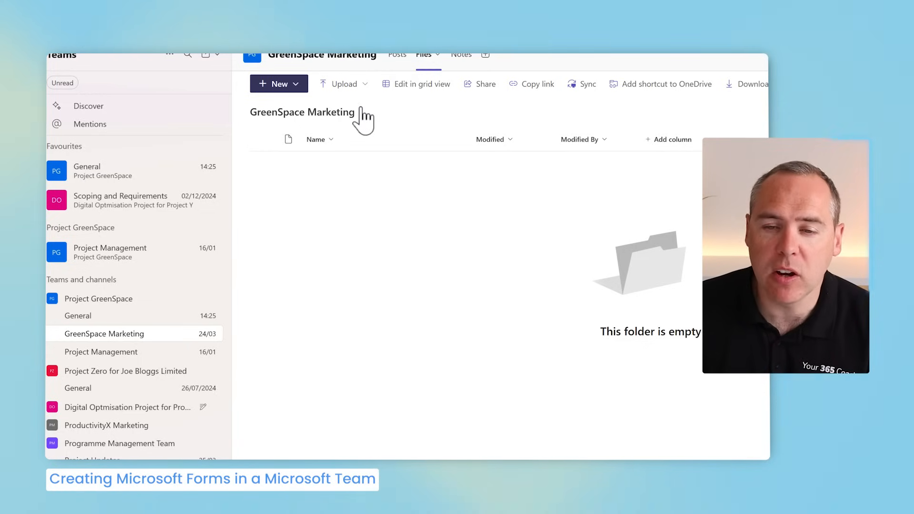
pyautogui.moveTo(302, 96)
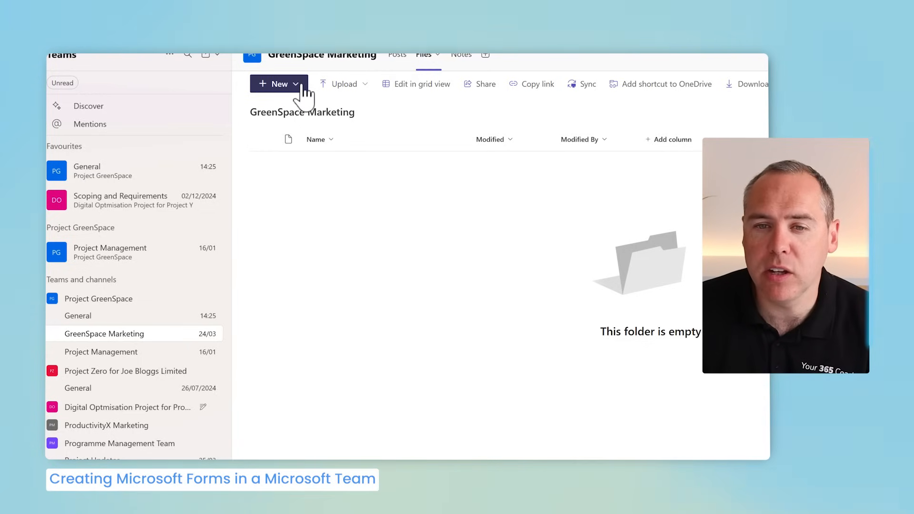
# - Create a new Forms survey from the GreenSpace Marketing channel's Files tab
pyautogui.click(277, 84)
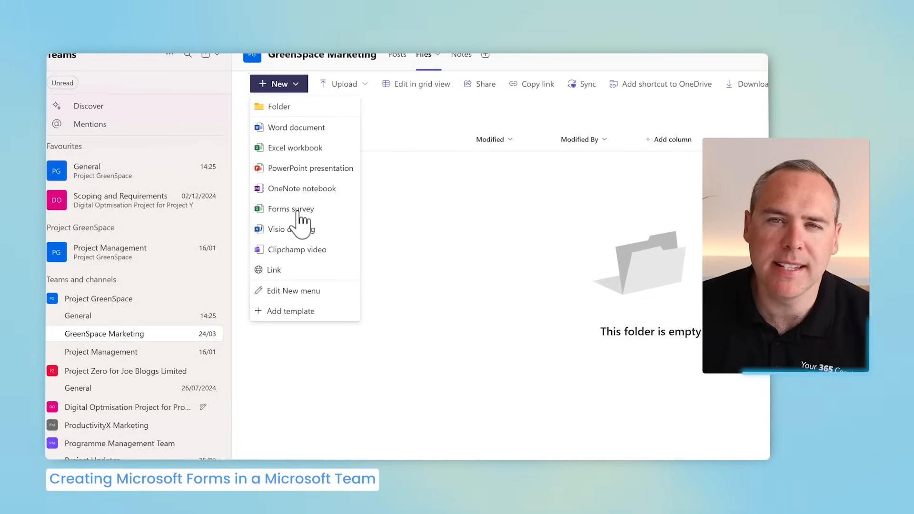
pyautogui.click(291, 209)
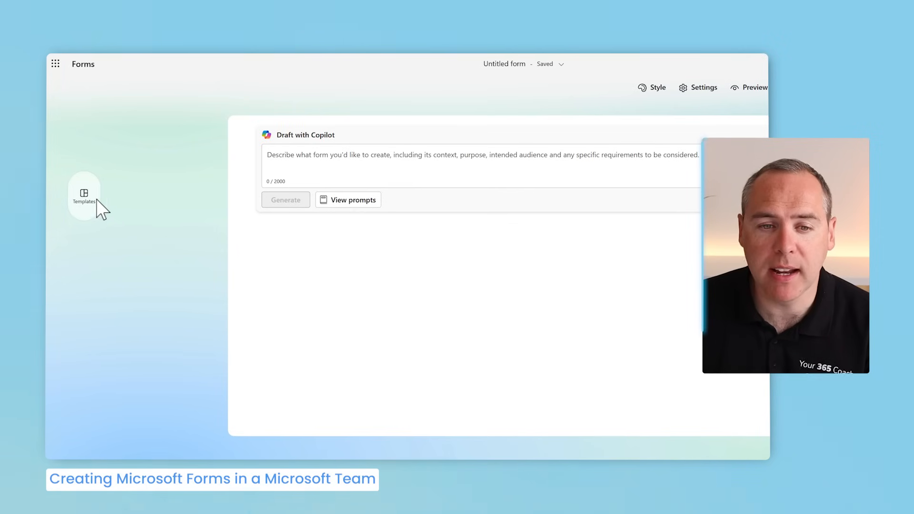
# - Apply the Environmental Issues Survey template and review its questions on pollution and environmentalism
pyautogui.click(84, 196)
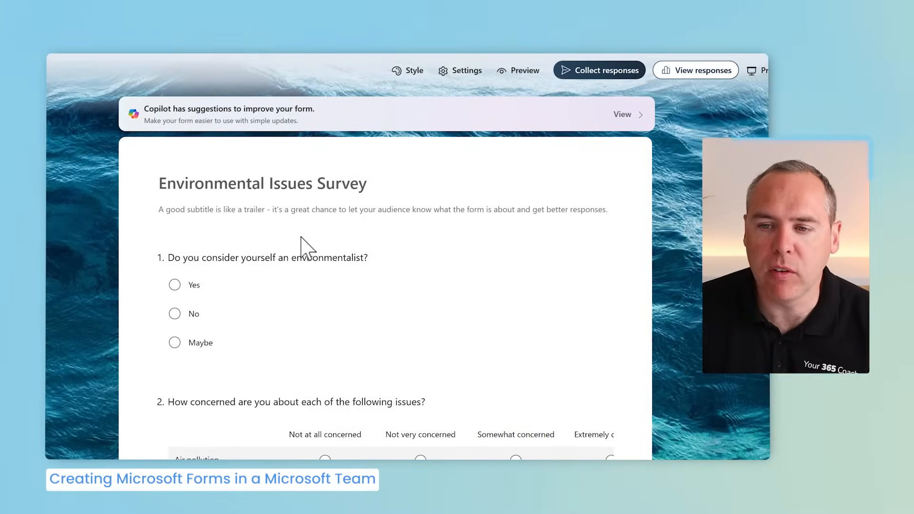
pyautogui.scroll(-3)
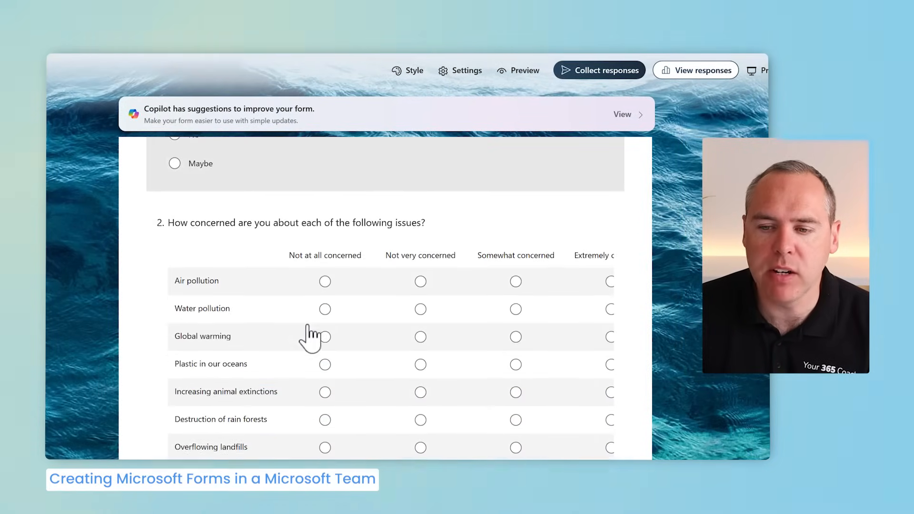
pyautogui.scroll(3)
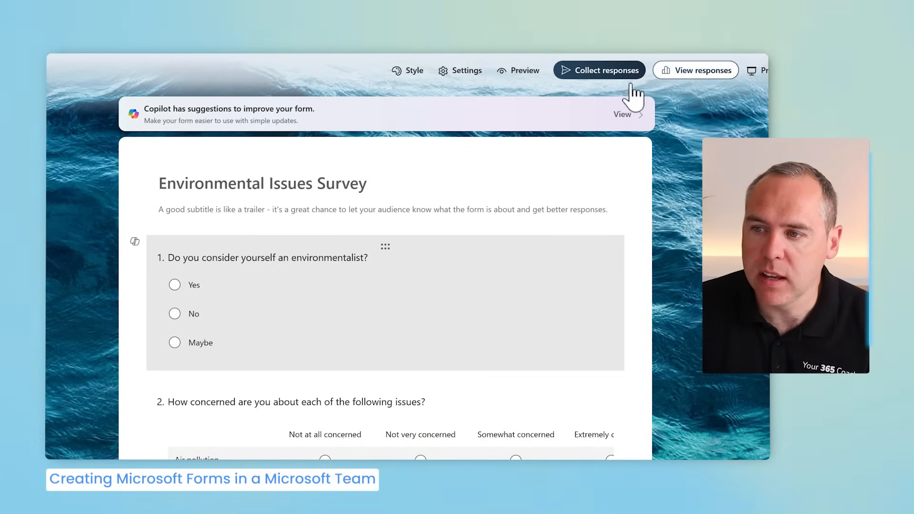
# - Copy the survey's sharing link from Collect responses, then view its responses summary averaging 00:45
pyautogui.click(599, 70)
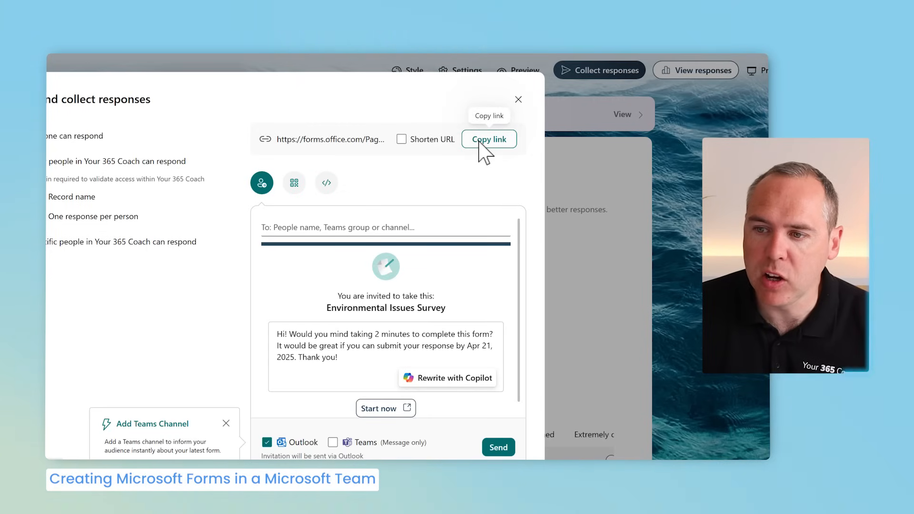
pyautogui.click(488, 139)
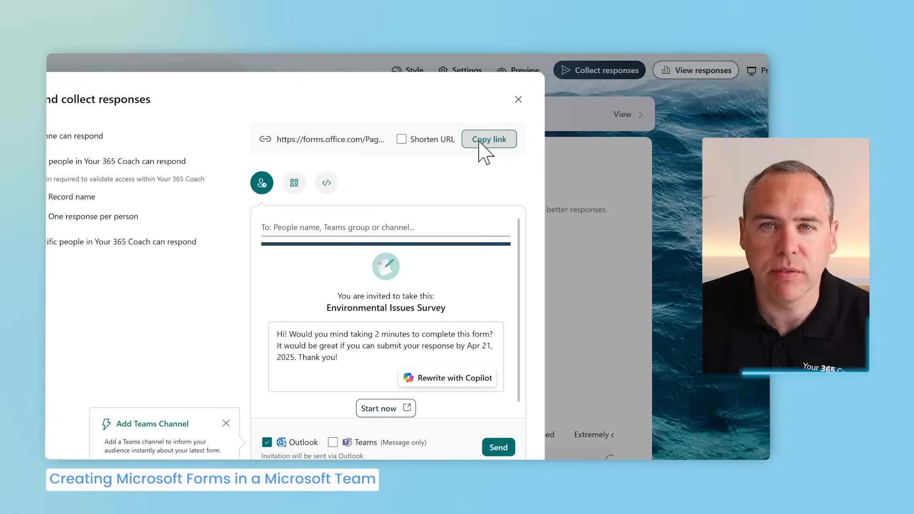
pyautogui.click(518, 99)
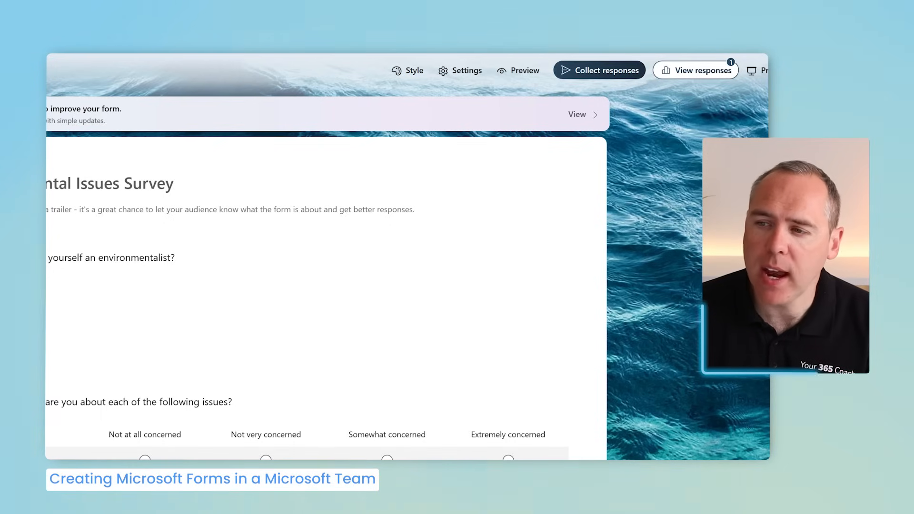
pyautogui.click(695, 69)
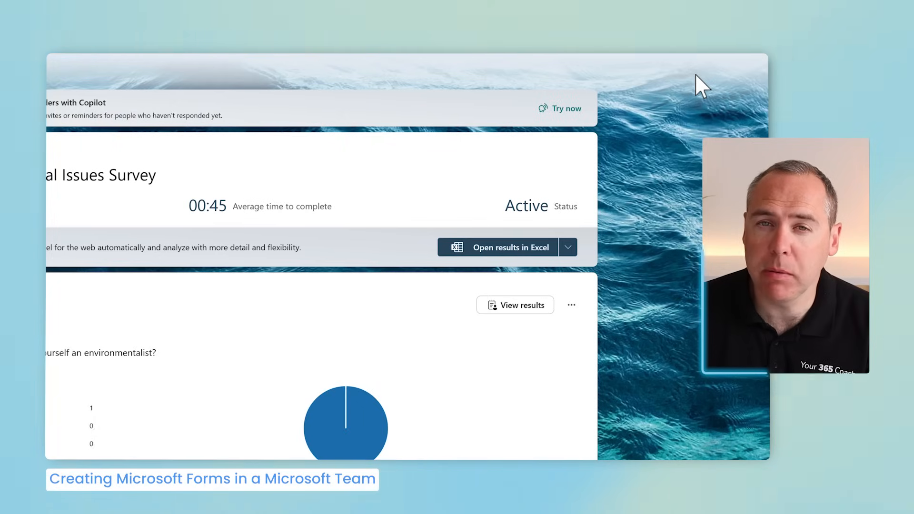